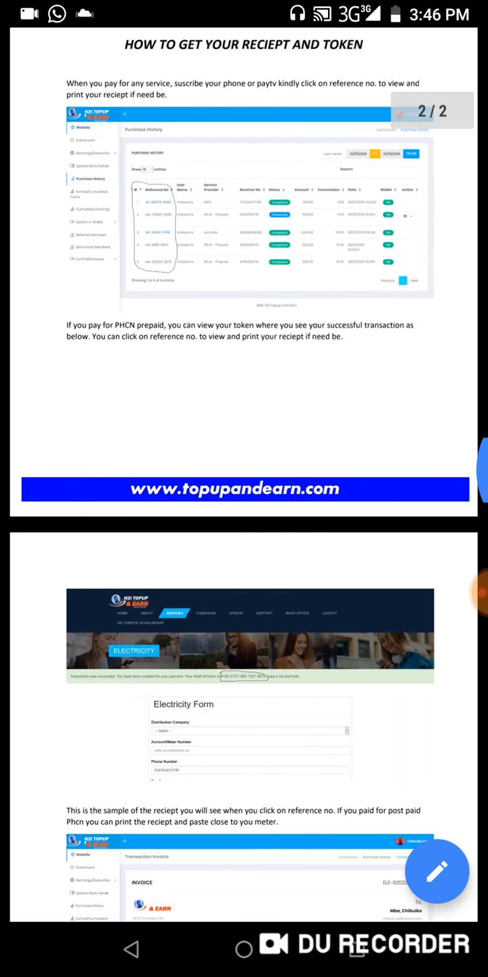
- Scroll back to the top of the receipt guide showing the H2i Topup & Earn letterhead
{"action": "scroll", "scroll_direction": "down", "scroll_amount": 3}
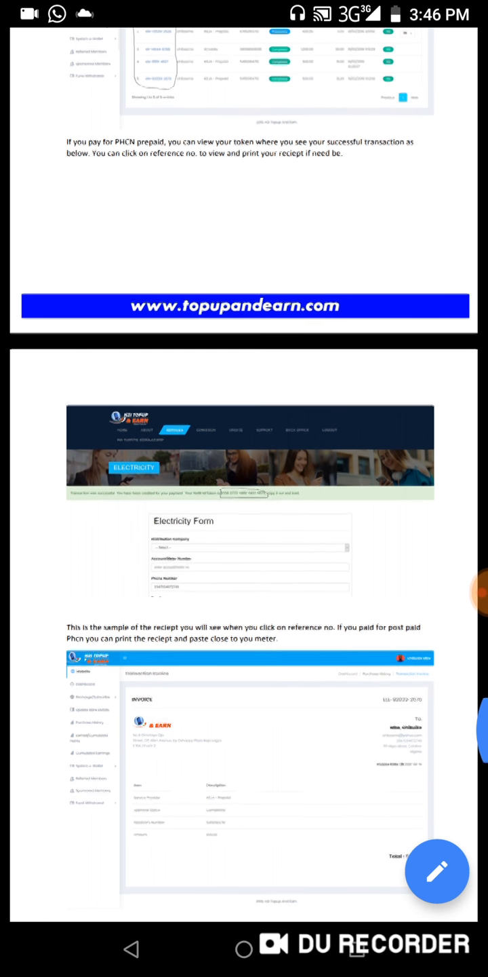
{"action": "scroll", "scroll_direction": "down", "scroll_amount": 3}
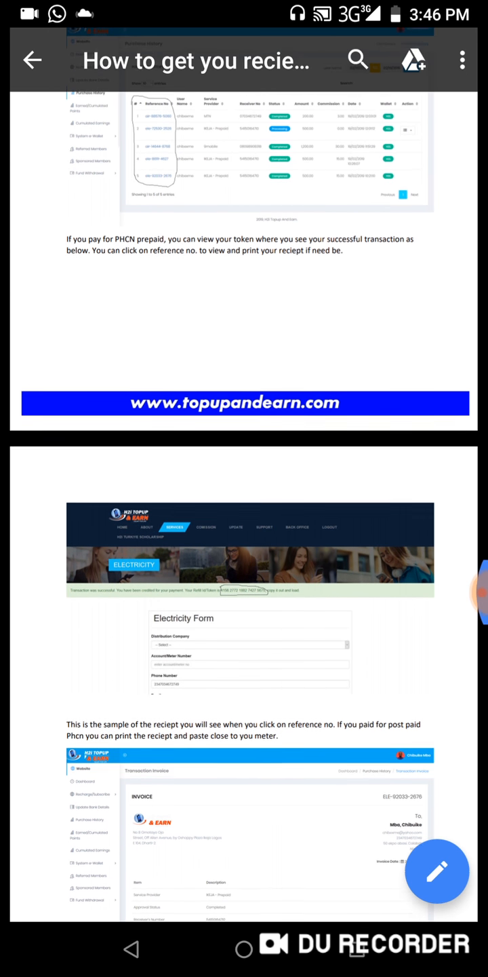
{"action": "scroll", "scroll_direction": "up", "scroll_amount": 3}
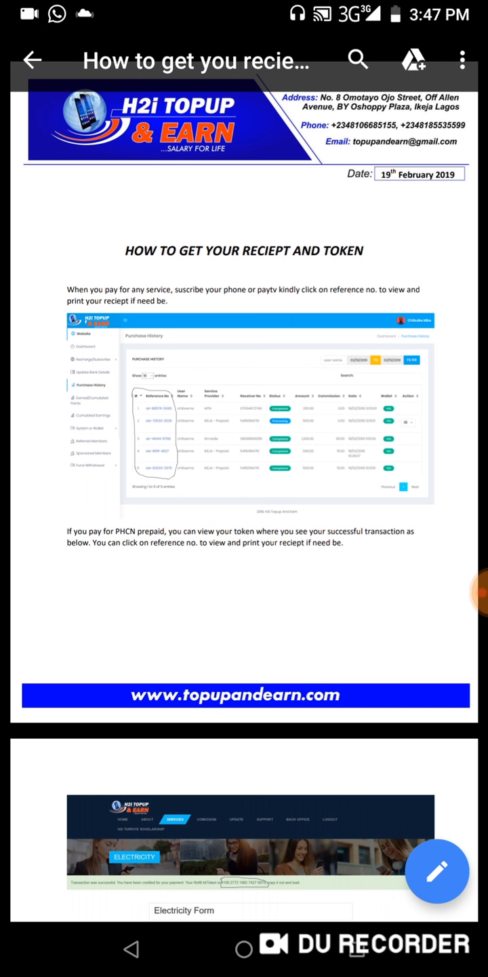
- Zoom in on page one so the purchase history table's circled reference numbers are readable
{"action": "scroll", "scroll_direction": "up", "scroll_amount": 3}
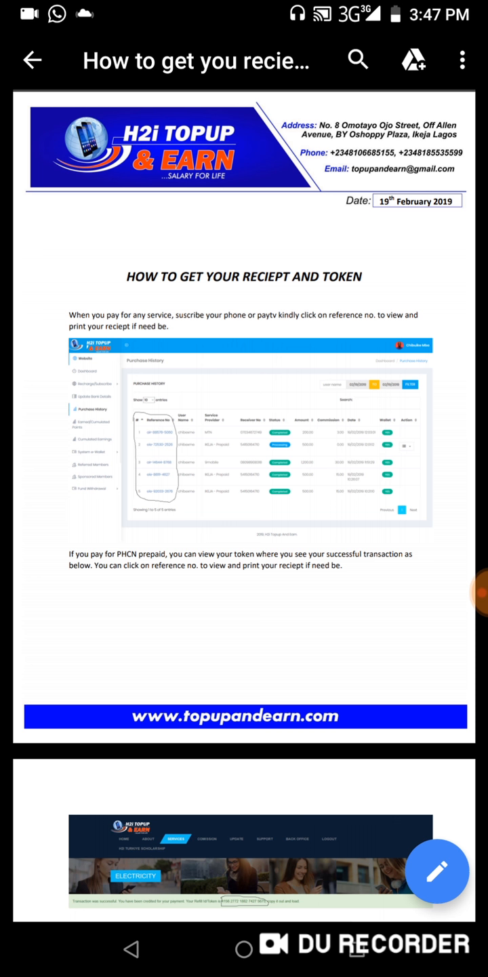
{"action": "scroll", "scroll_direction": "up", "scroll_amount": 3}
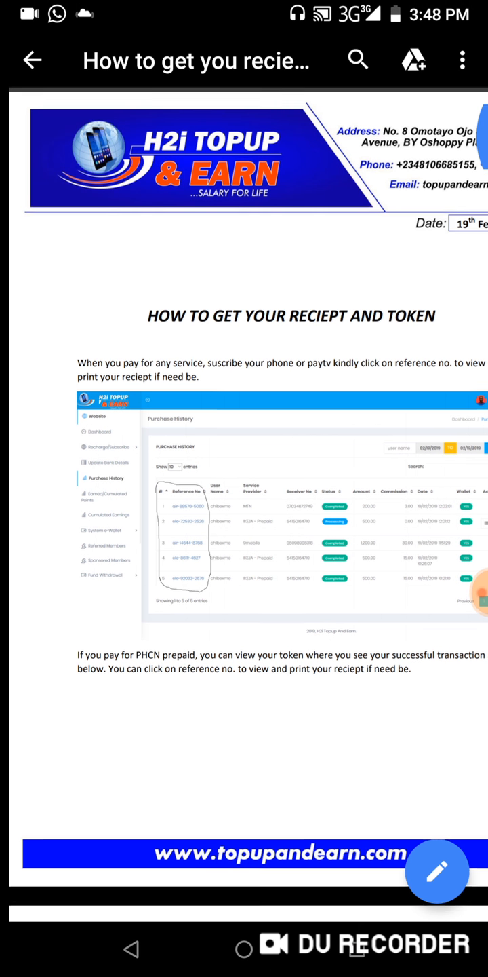
{"action": "scroll", "scroll_direction": "up", "scroll_amount": 3}
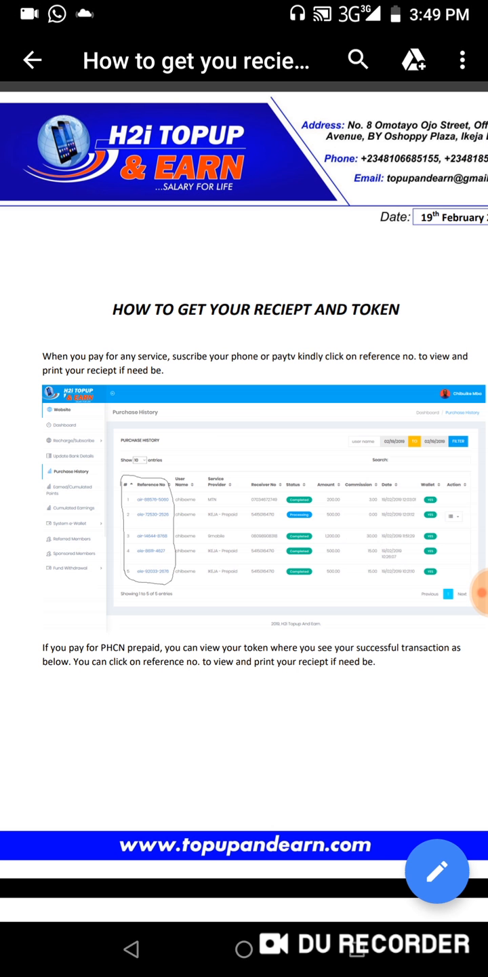
- In full screen, scroll to page 2's Electricity Form with the circled Refill Id/Token
{"action": "scroll", "scroll_direction": "up", "scroll_amount": 3}
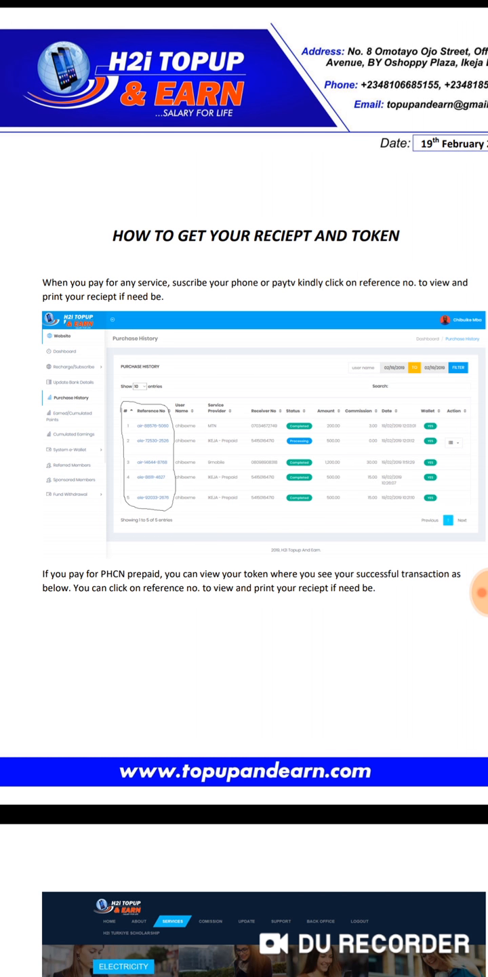
{"action": "scroll", "scroll_direction": "down", "scroll_amount": 3}
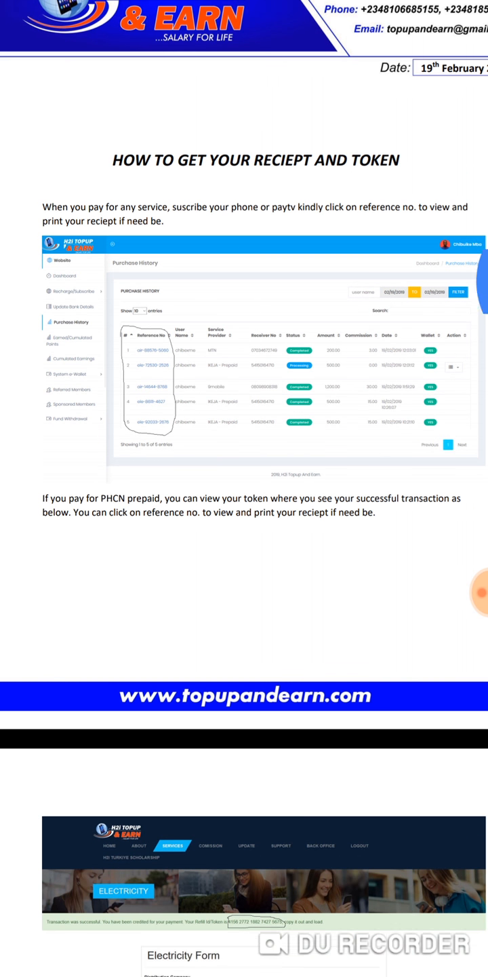
{"action": "scroll", "scroll_direction": "down", "scroll_amount": 3}
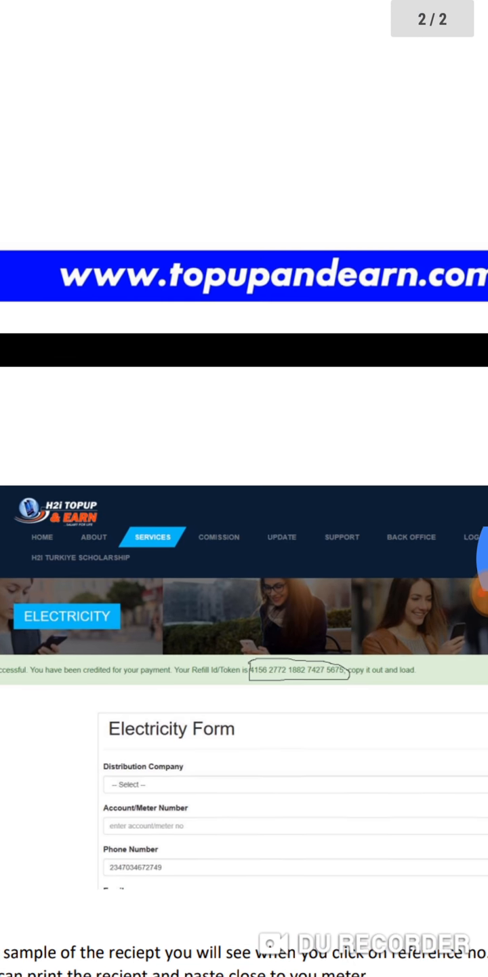
- Scroll past the Electricity Form to the receipt explanation and IKEJA prepaid sample invoice
{"action": "scroll", "scroll_direction": "down", "scroll_amount": 3}
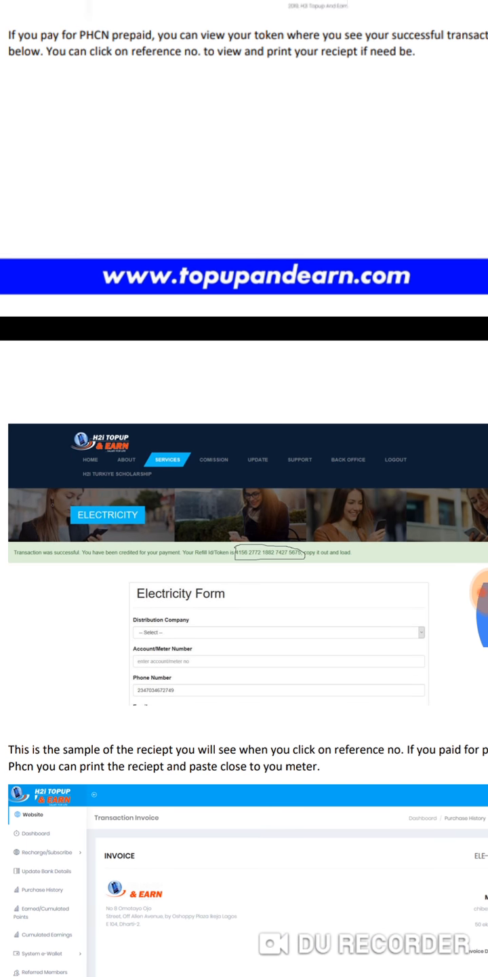
{"action": "scroll", "scroll_direction": "up", "scroll_amount": 3}
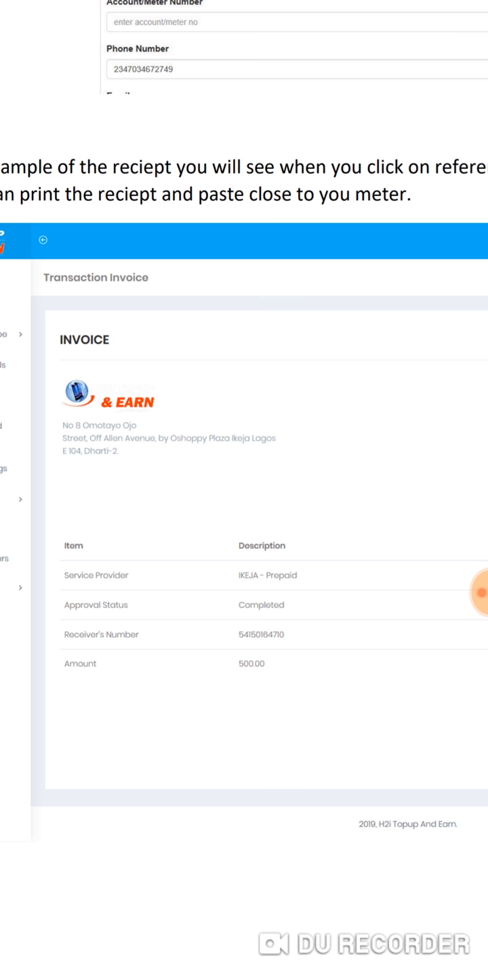
{"action": "scroll", "scroll_direction": "up", "scroll_amount": 3}
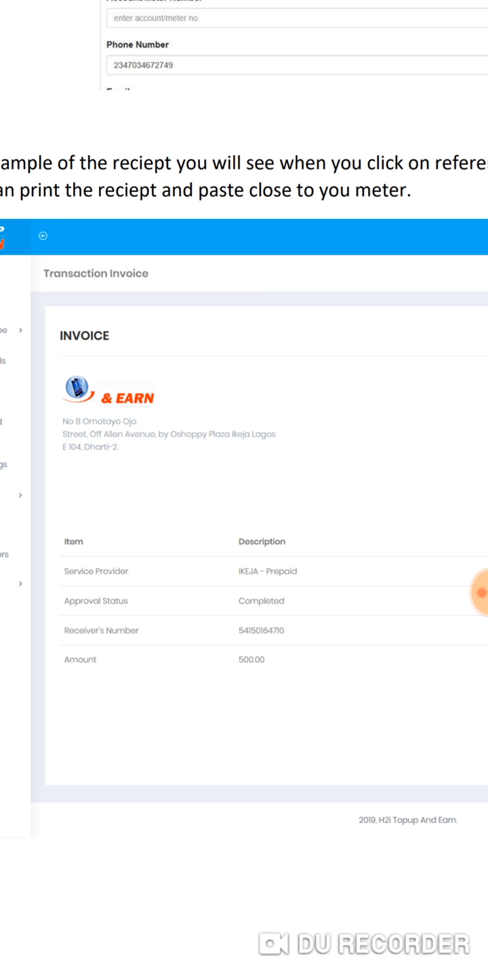
{"action": "scroll", "scroll_direction": "up", "scroll_amount": 3}
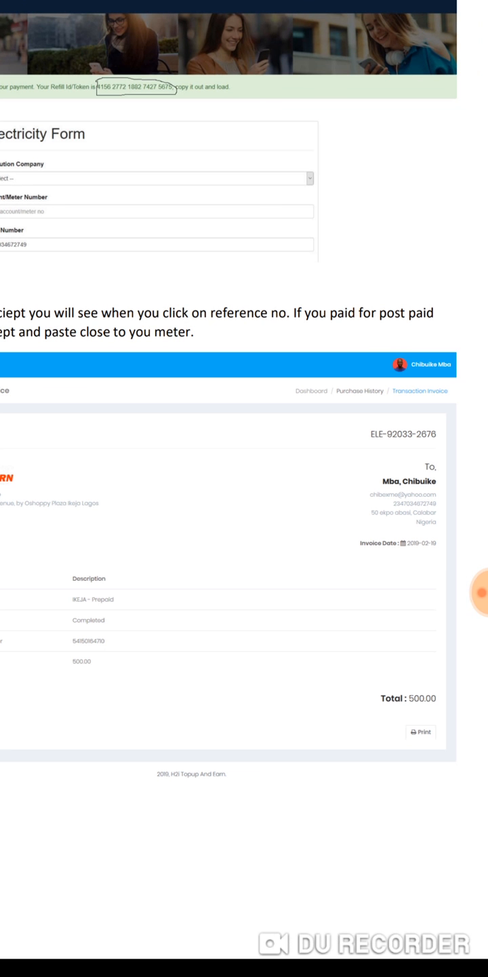
{"action": "scroll", "scroll_direction": "down", "scroll_amount": 3}
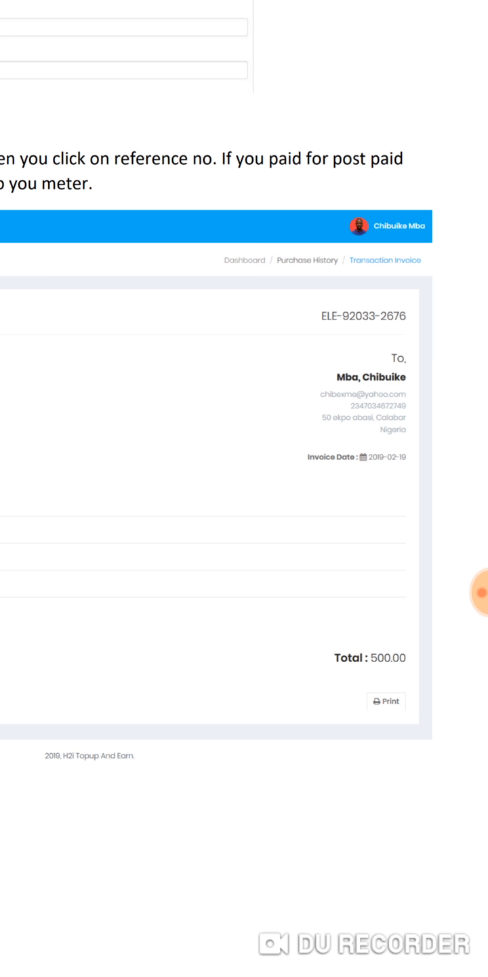
{"action": "scroll", "scroll_direction": "up", "scroll_amount": 3}
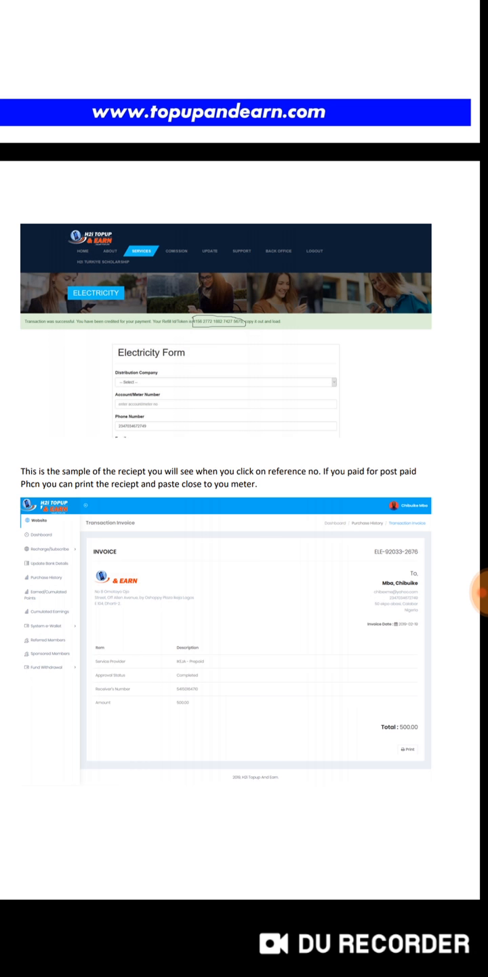
{"action": "scroll", "scroll_direction": "up", "scroll_amount": 3}
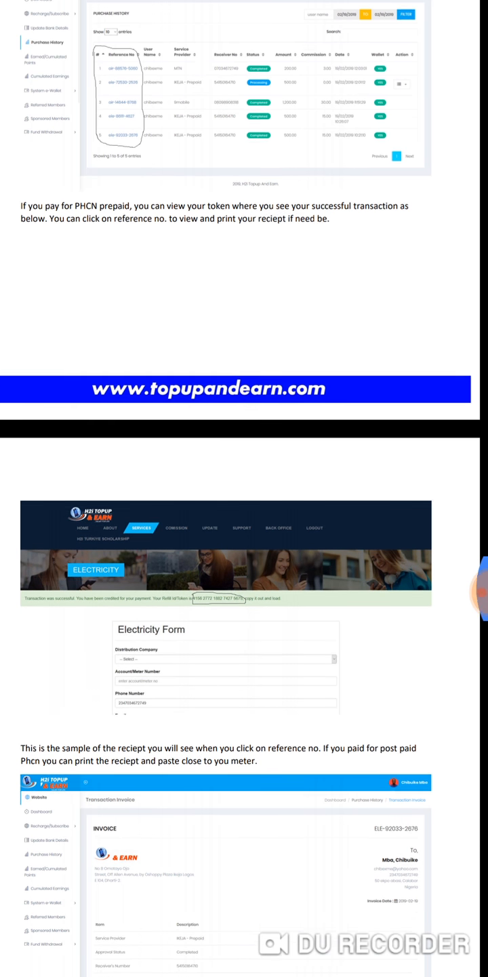
{"action": "scroll", "scroll_direction": "up", "scroll_amount": 3}
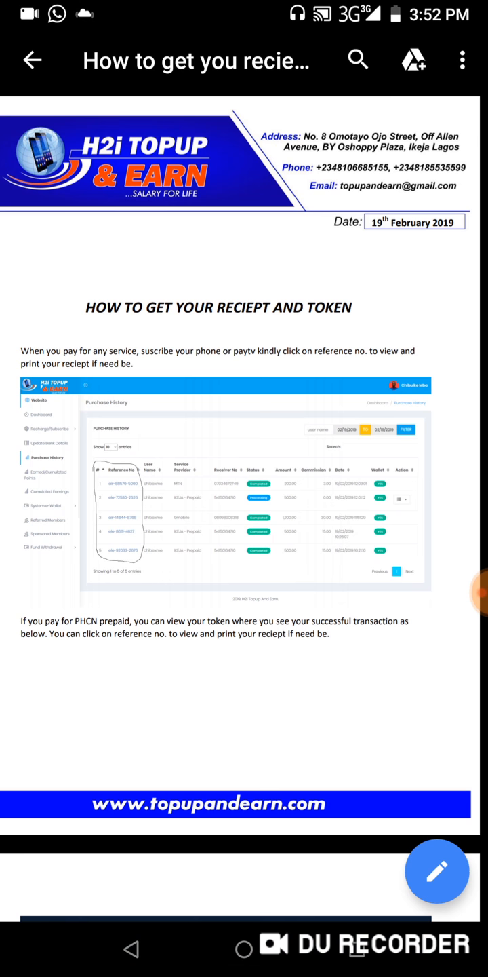
{"action": "scroll", "scroll_direction": "down", "scroll_amount": 3}
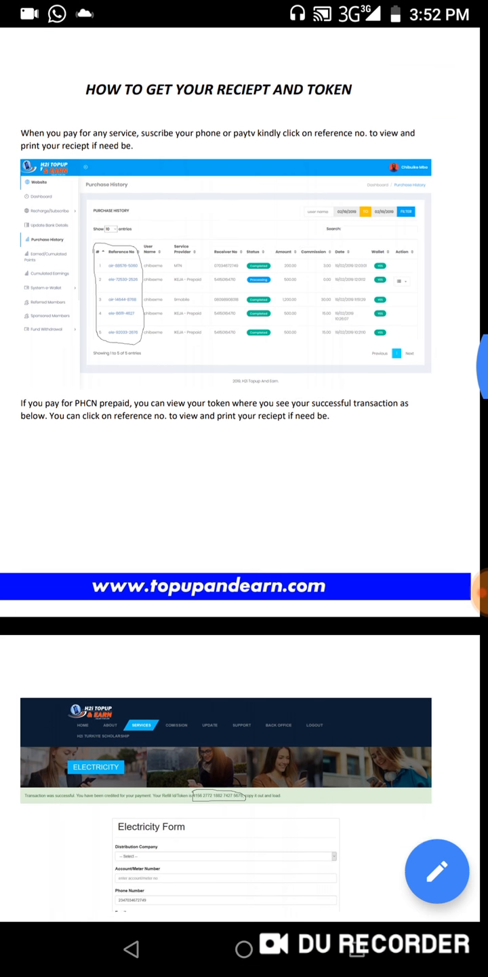
{"action": "scroll", "scroll_direction": "down", "scroll_amount": 3}
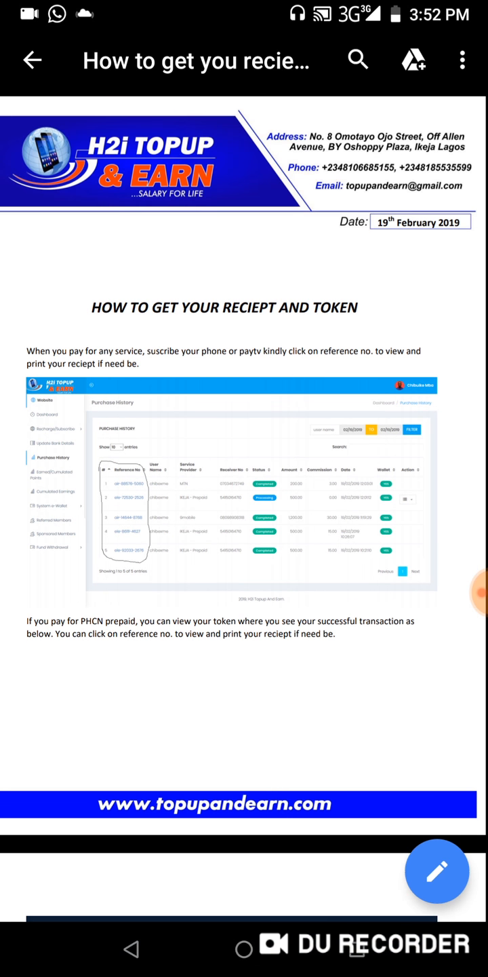
{"action": "scroll", "scroll_direction": "down", "scroll_amount": 3}
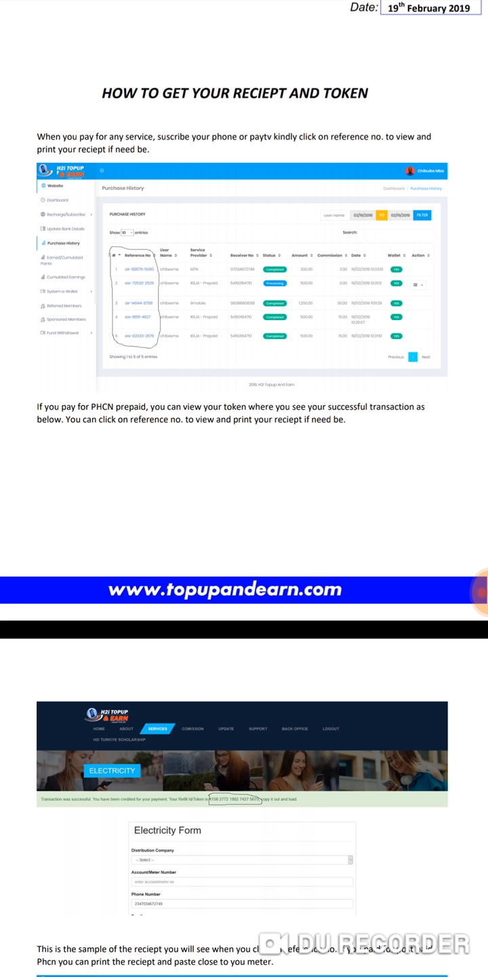
{"action": "left_click", "coordinate": [430, 649]}
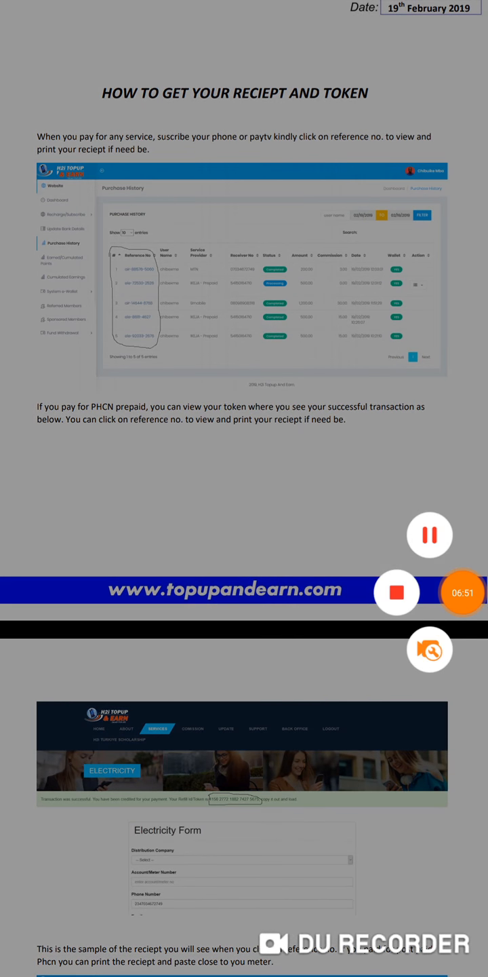